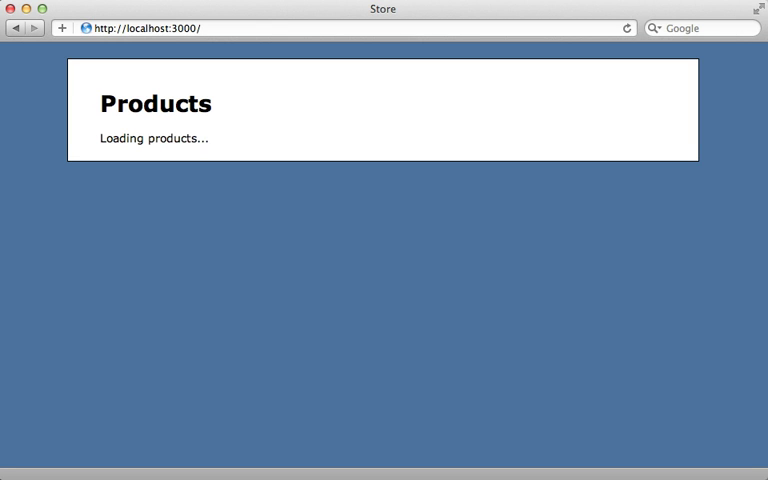
{"action": "mouse_move", "coordinate": [272, 136]}
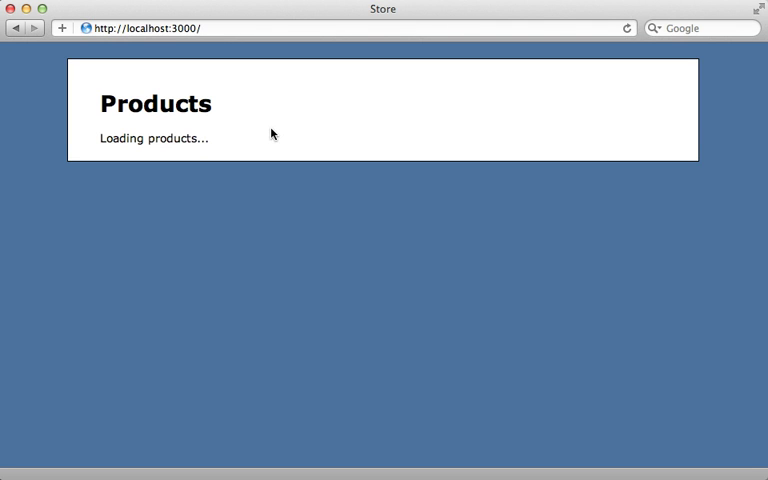
{"action": "mouse_move", "coordinate": [178, 160]}
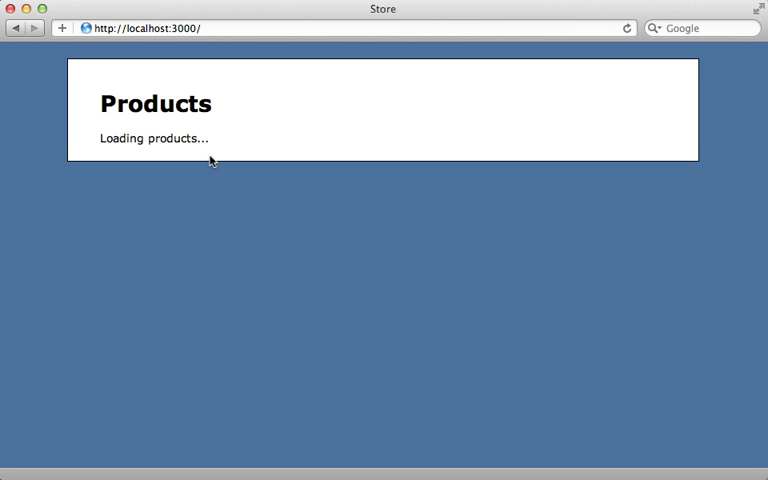
{"action": "mouse_move", "coordinate": [212, 156]}
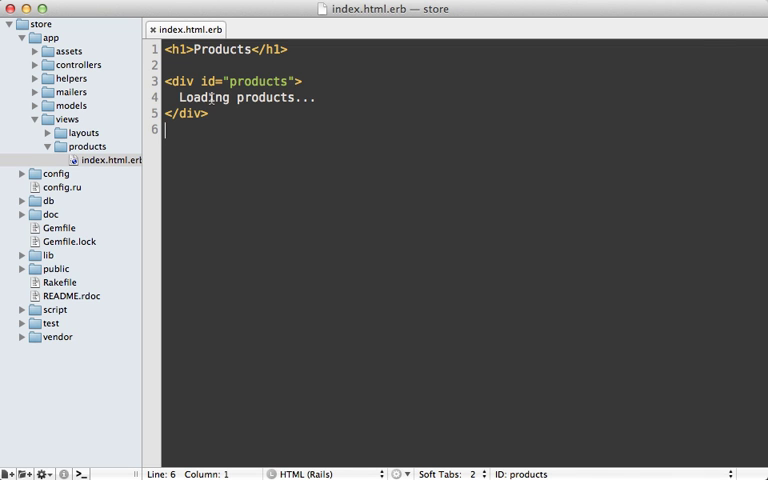
Add a javascript_tag block to index.html.erb setting window.productsURL = "<%= products_url %>".
{"action": "left_click", "coordinate": [240, 80]}
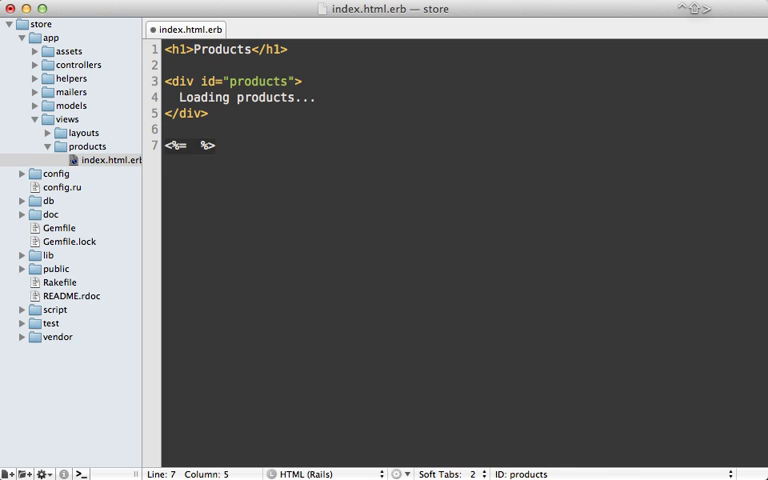
{"action": "type", "text": "javascript"}
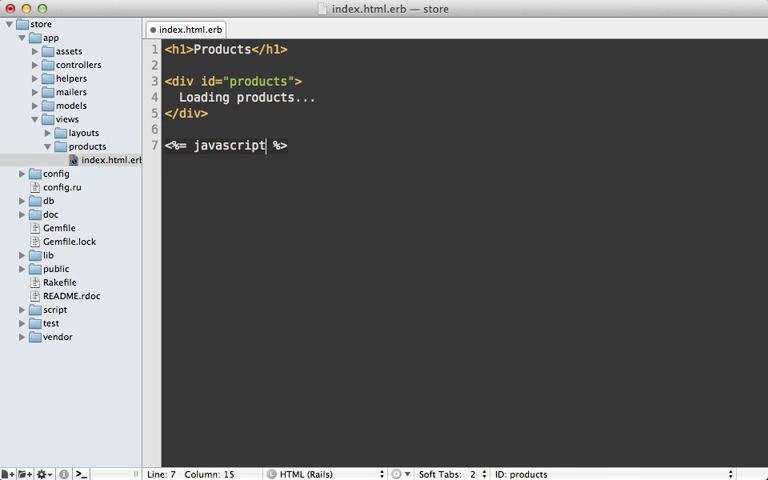
{"action": "type", "text": "_tag do"}
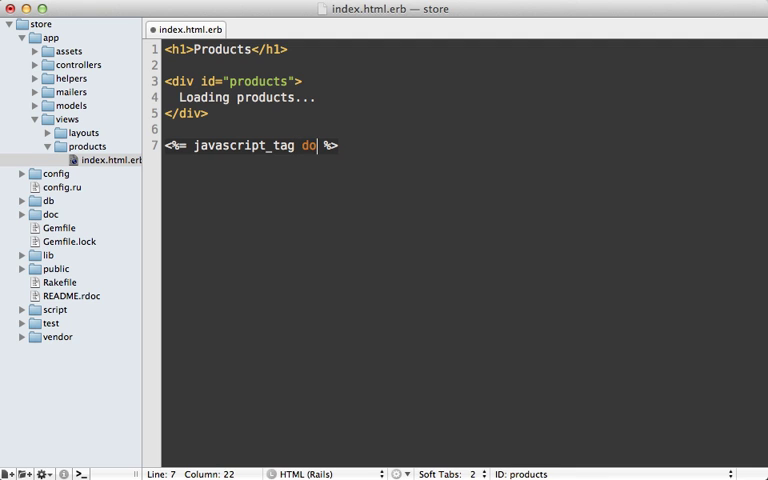
{"action": "key", "text": "Return"}
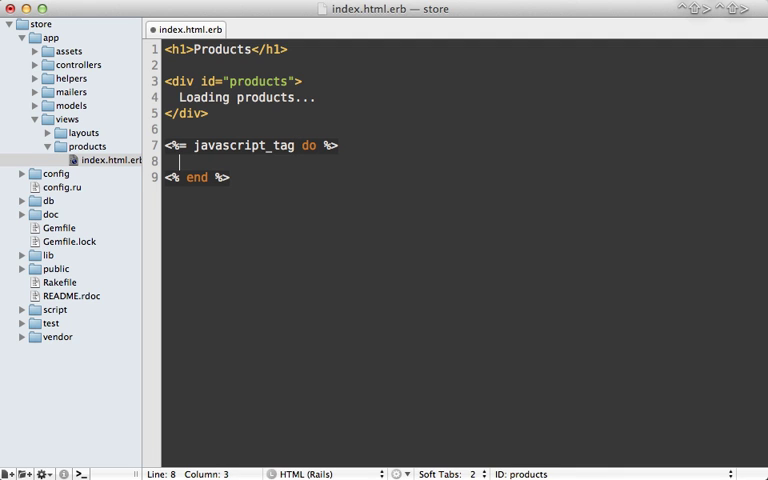
{"action": "type", "text": "window.prd"}
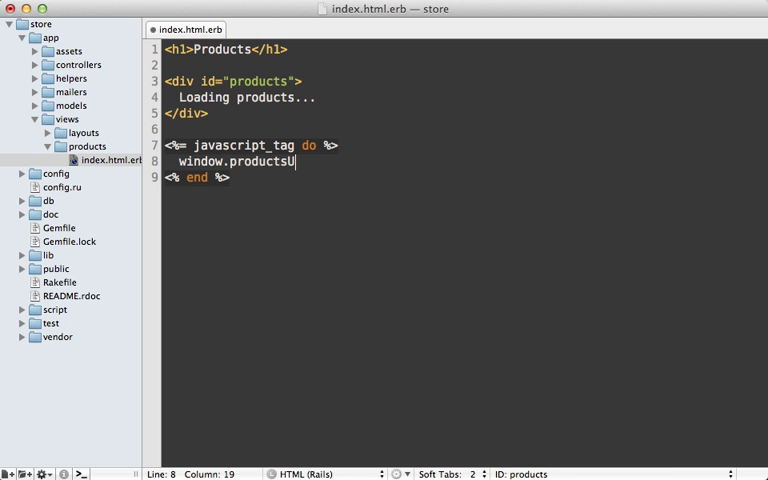
{"action": "type", "text": "RL = \"<%=  %>\""}
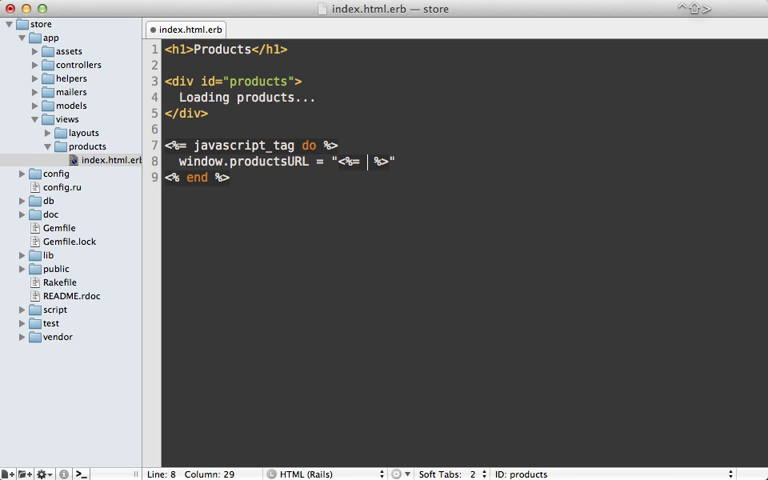
{"action": "type", "text": "products_url"}
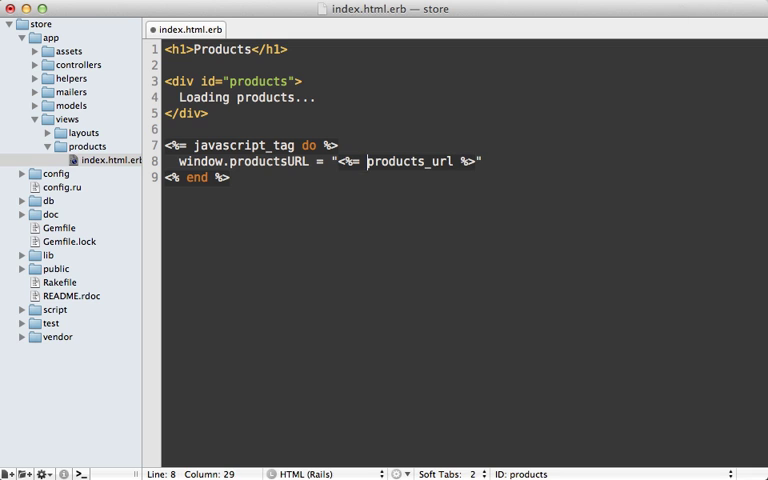
{"action": "type", "text": "jQuery ->"}
{"action": "type", "text": "produc"}
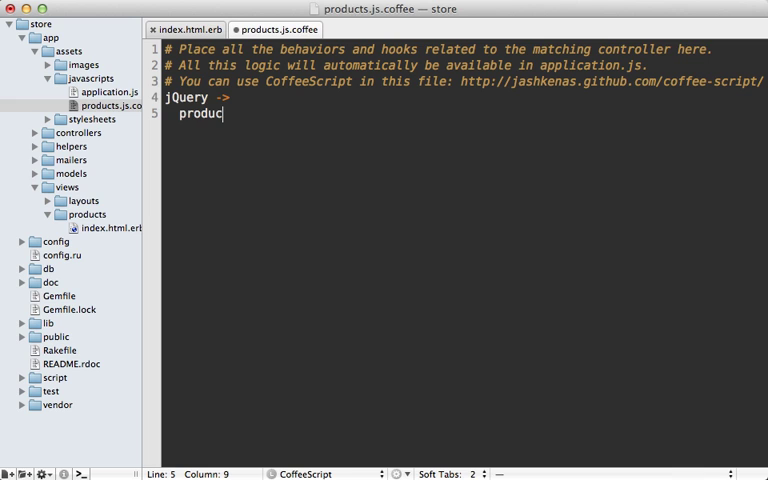
Have products.js.coffee alert productsURL inside the jQuery block.
{"action": "type", "text": "tsURL"}
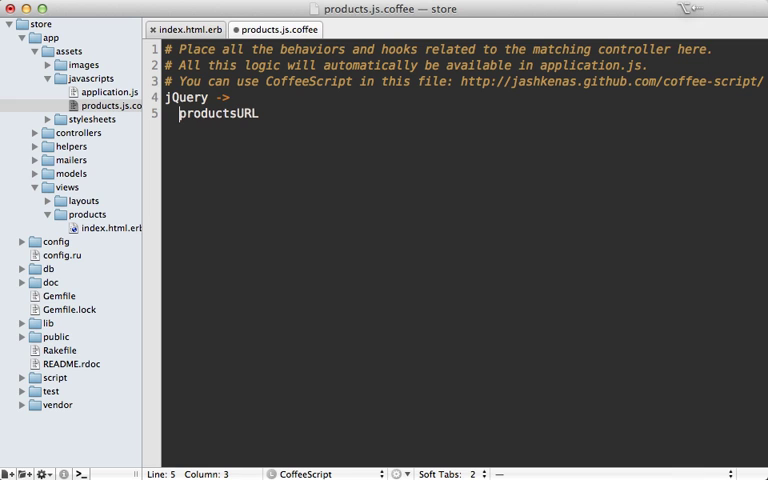
{"action": "type", "text": "alert"}
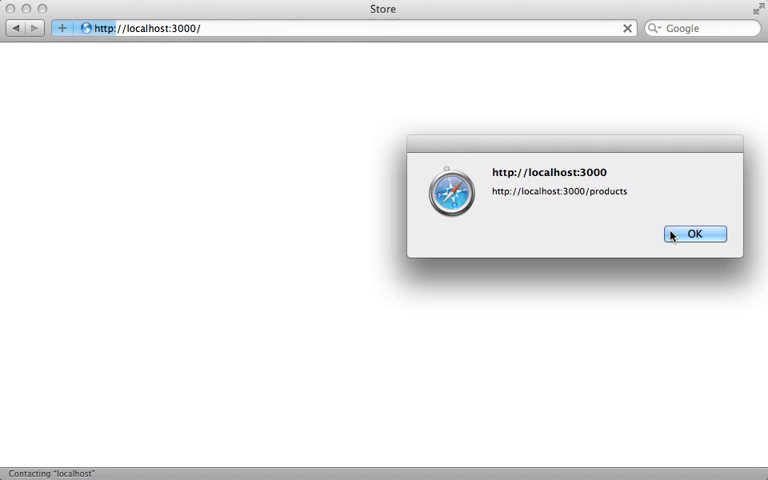
{"action": "left_click", "coordinate": [694, 232]}
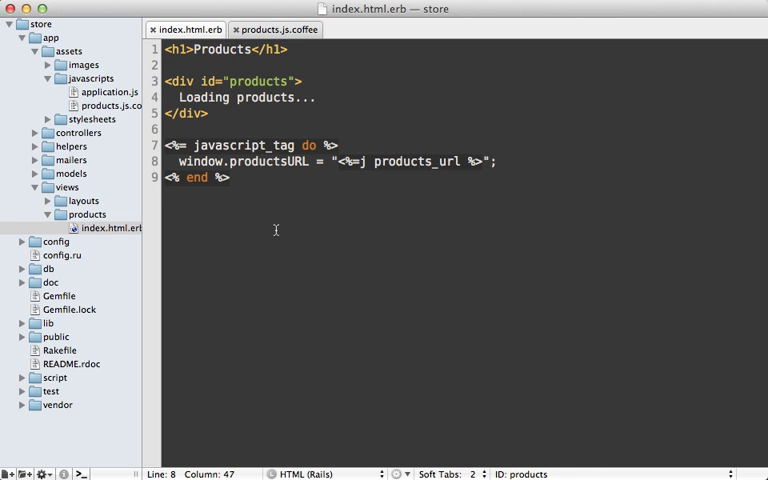
Add window.products = <%=raw Product.limit(10).to_json %> inside the javascript_tag block.
{"action": "type", "text": "window.products ="}
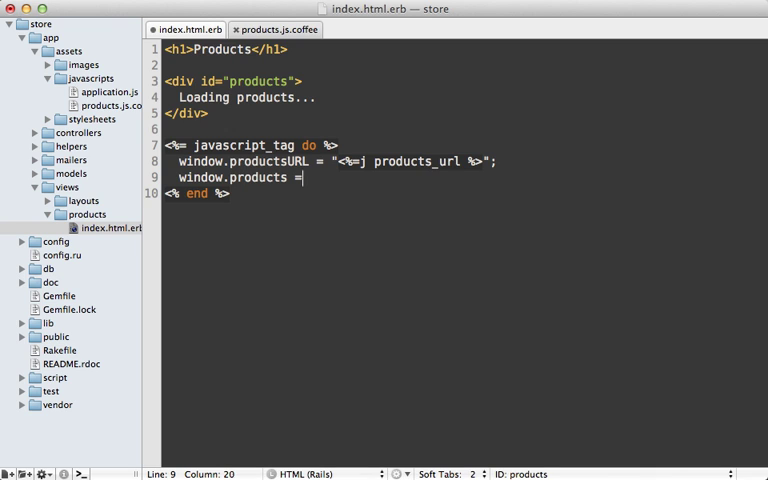
{"action": "type", "text": "<%= Produc %>"}
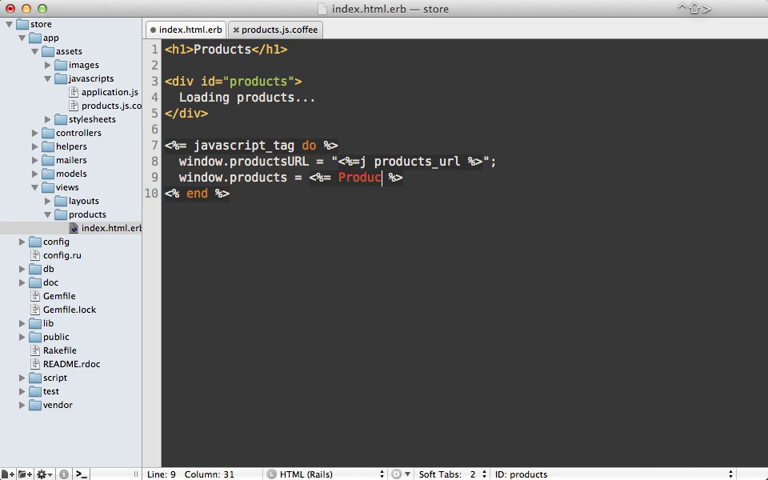
{"action": "type", "text": "t.limit()"}
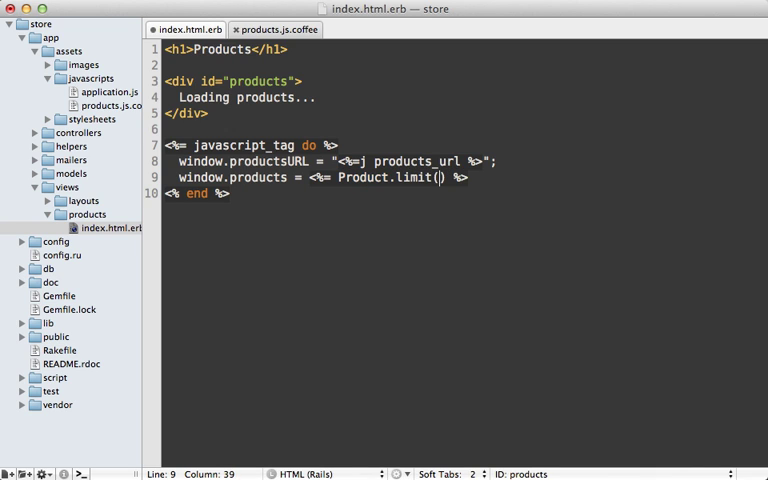
{"action": "type", "text": "10).to_json"}
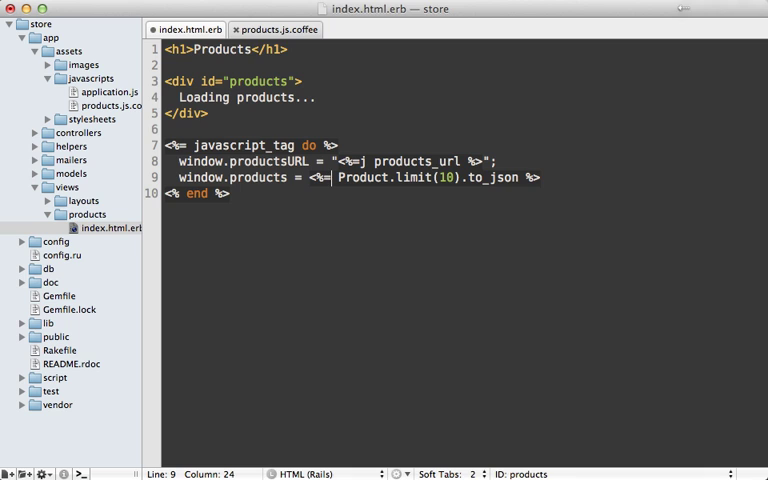
{"action": "type", "text": "ra"}
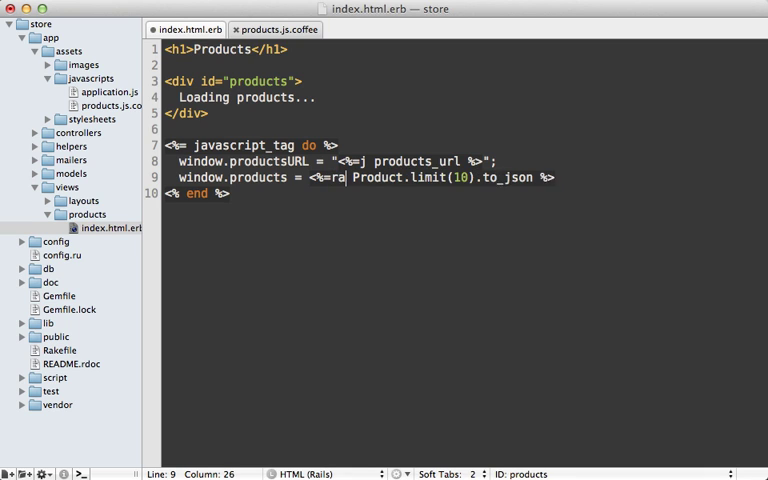
{"action": "type", "text": "w"}
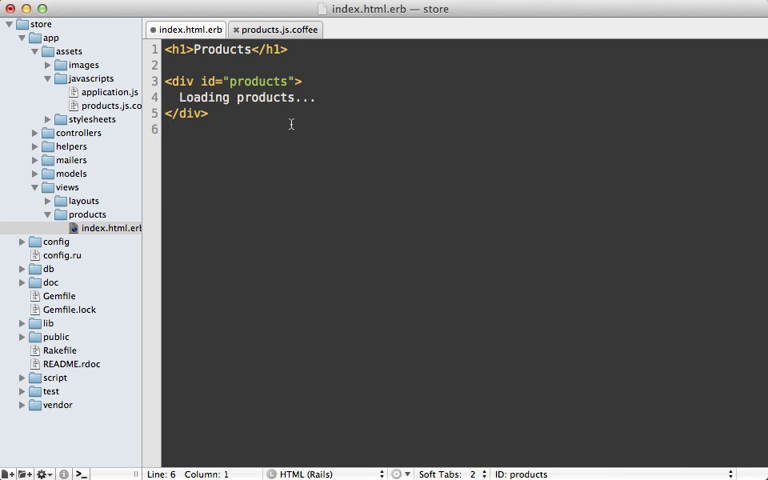
{"action": "mouse_move", "coordinate": [272, 110]}
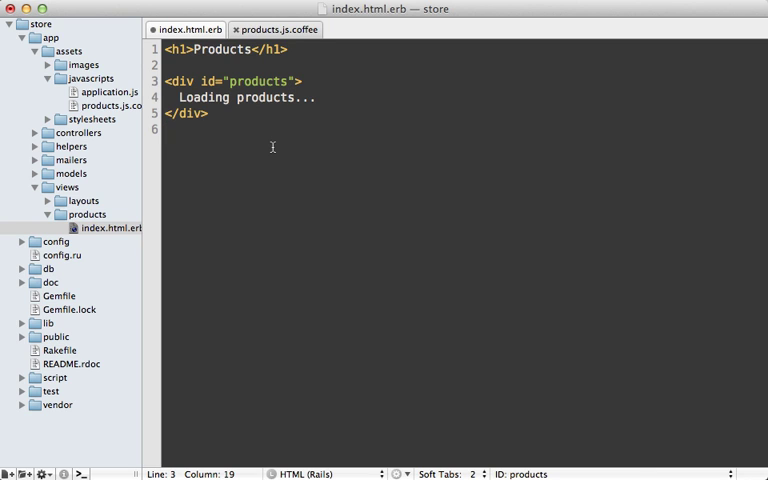
Give the products div a data-url attribute filled with <%= products_url %>.
{"action": "type", "text": "data->"}
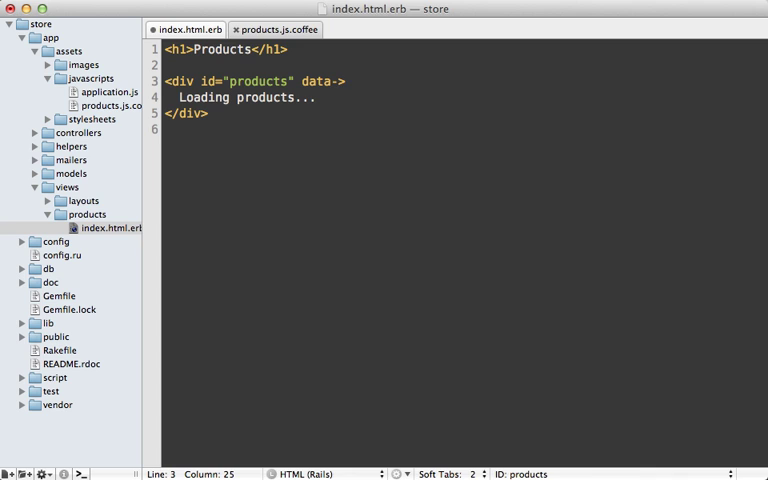
{"action": "type", "text": "url="}
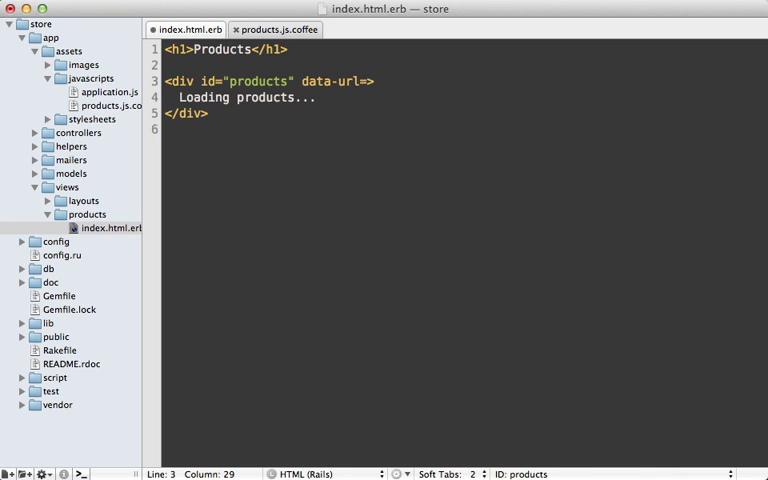
{"action": "type", "text": "<%= products_ %>"}
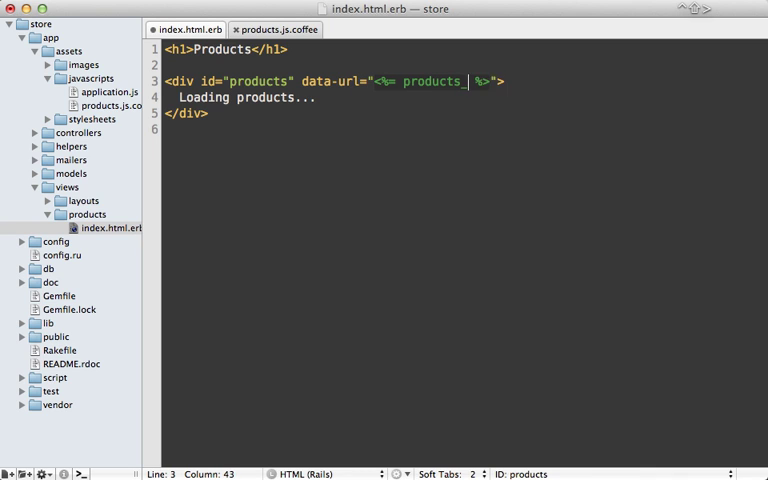
{"action": "type", "text": "url"}
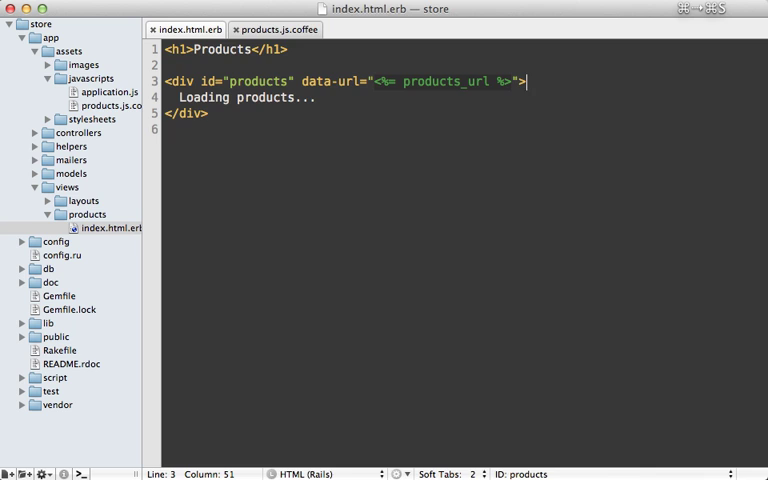
Make products.js.coffee alert $('#products').data('url').
{"action": "left_click", "coordinate": [274, 28]}
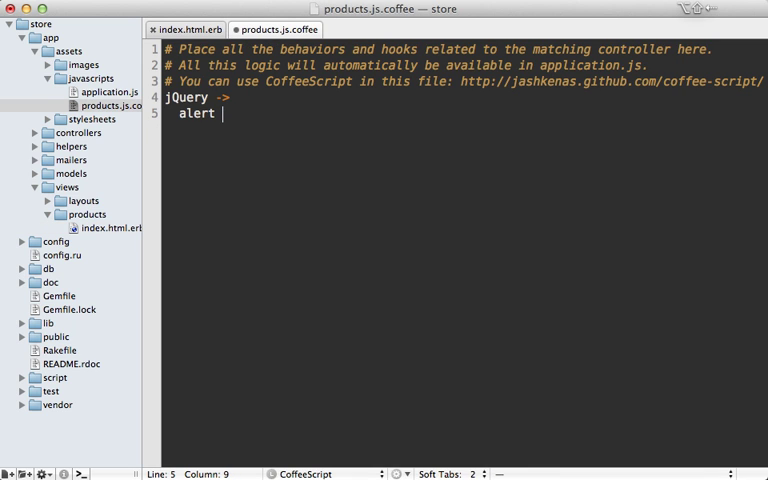
{"action": "type", "text": "$('')"}
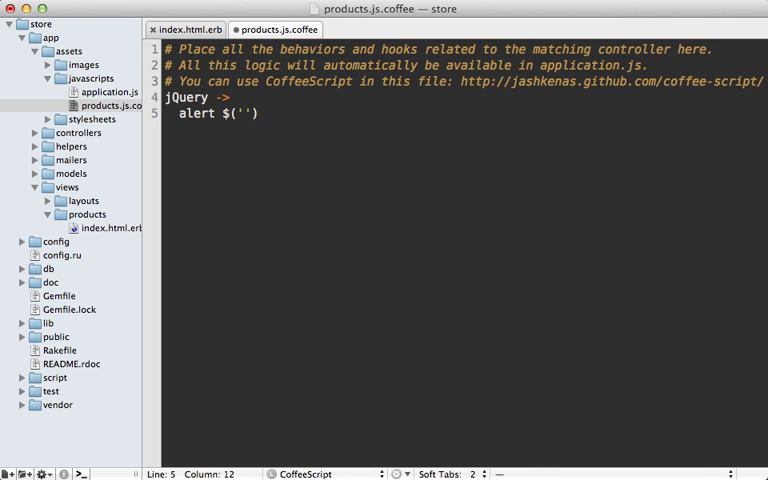
{"action": "type", "text": "#products')."}
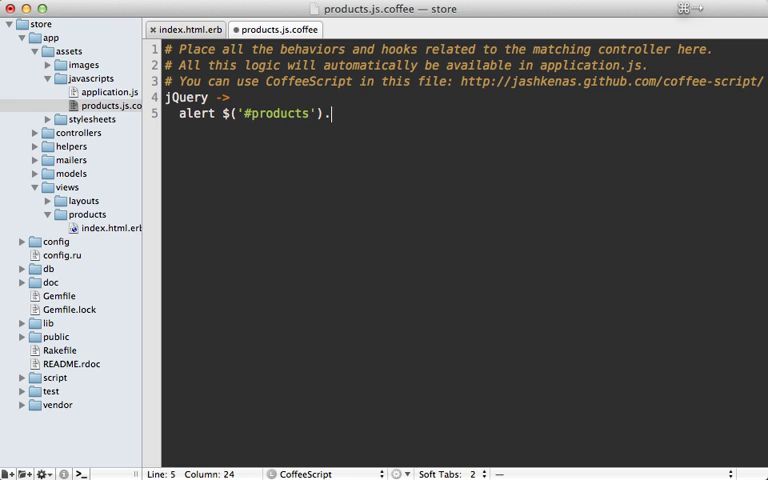
{"action": "type", "text": "data('url')"}
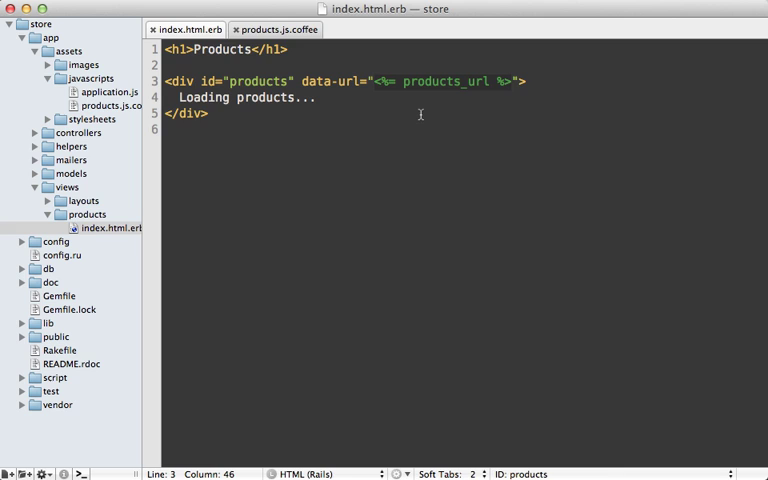
Rewrite the products div opening line as a content_tag "div" with id: "products".
{"action": "left_click", "coordinate": [376, 80]}
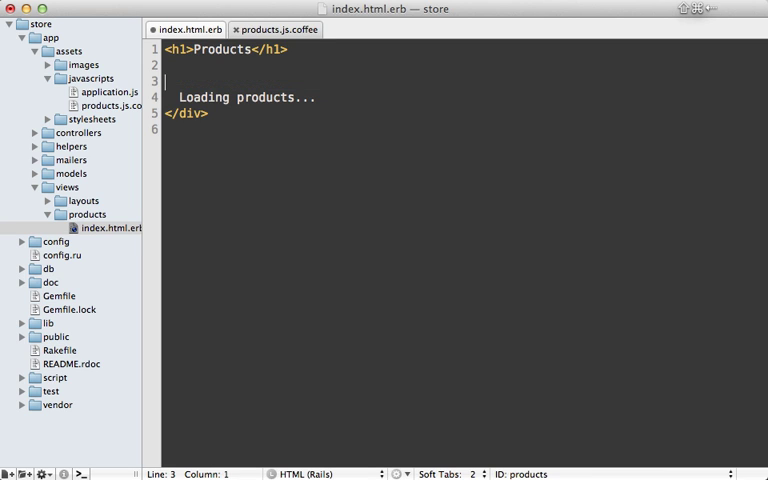
{"action": "type", "text": "<%= content_ta %>"}
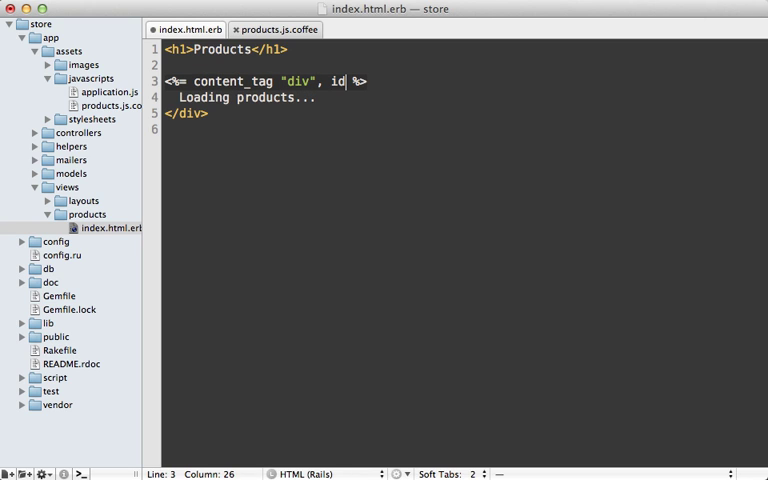
{"action": "type", "text": ": \"products\" do"}
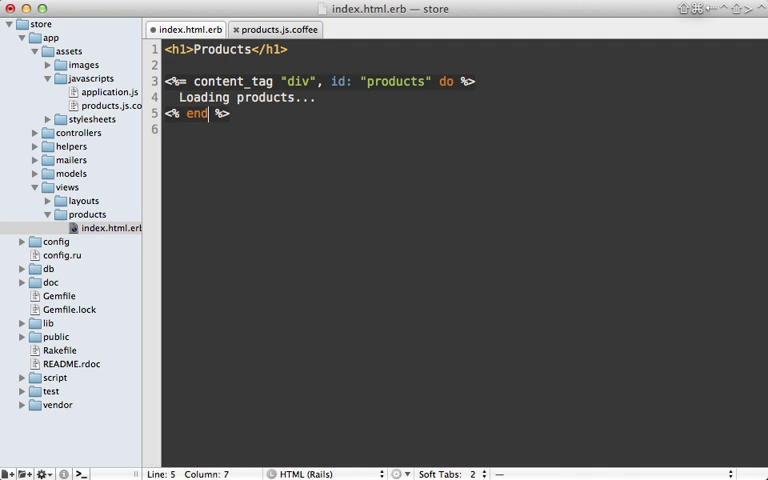
Add a data option to the content_tag carrying products: Product.limit(10).
{"action": "left_click", "coordinate": [452, 80]}
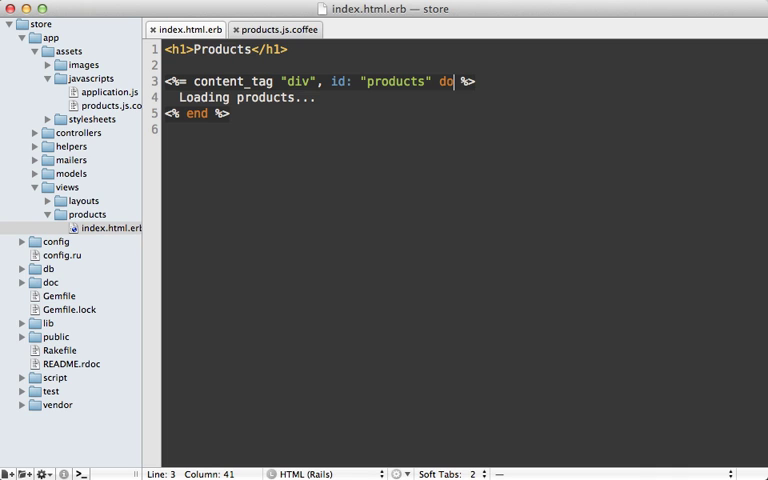
{"action": "type", "text": ", data: {"}
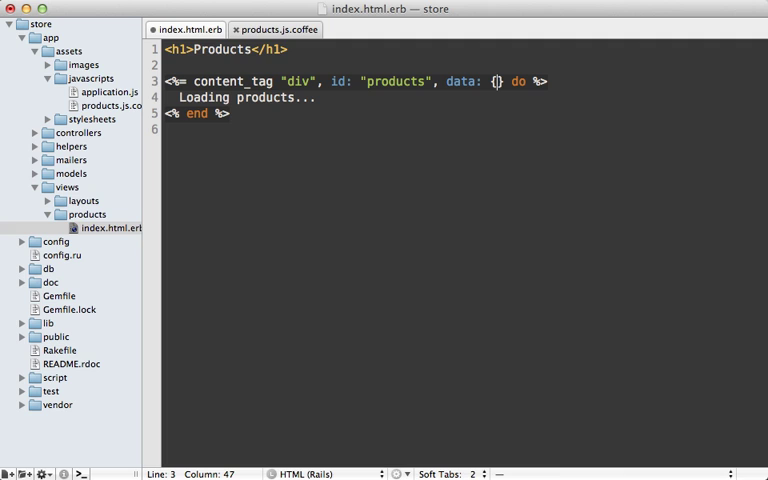
{"action": "type", "text": "url: \"\""}
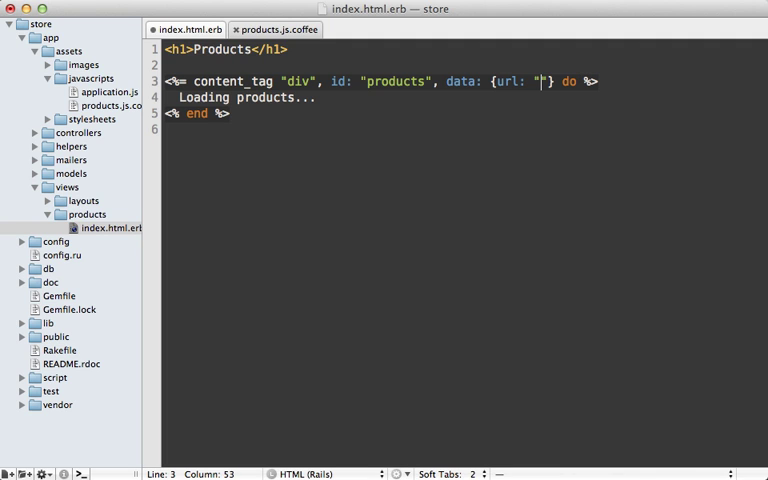
{"action": "type", "text": "products_url"}
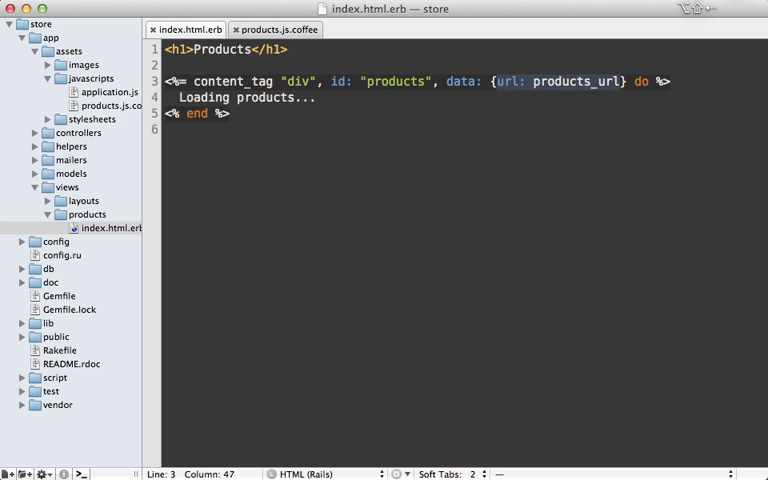
{"action": "type", "text": "products: Product.limit("}
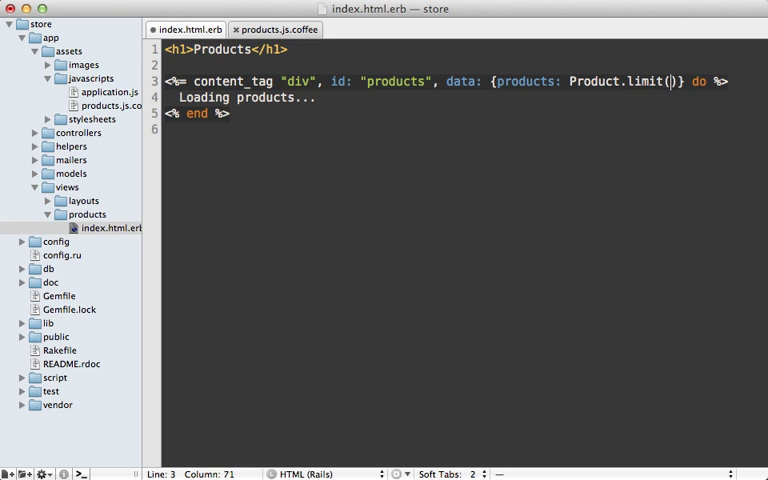
{"action": "type", "text": "10)."}
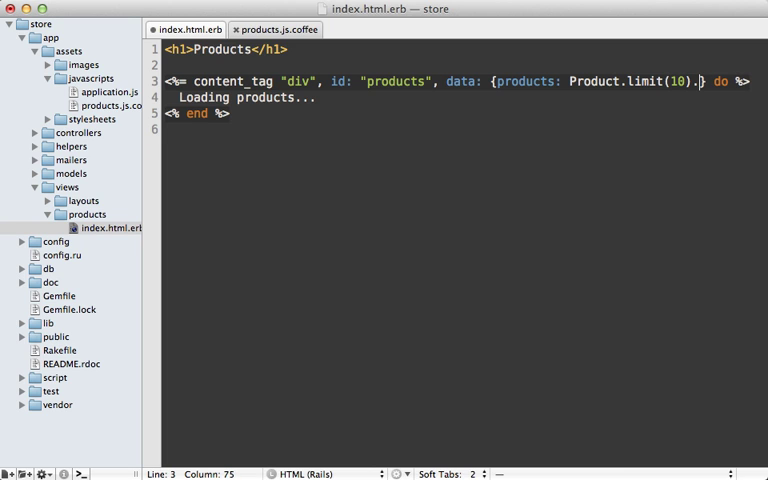
{"action": "type", "text": "to_json"}
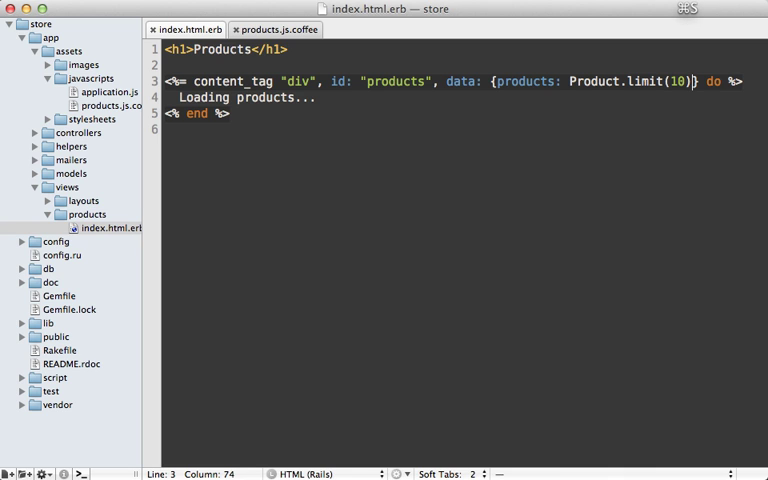
Change the CoffeeScript alert to $('#products').data('products').
{"action": "left_click", "coordinate": [272, 28]}
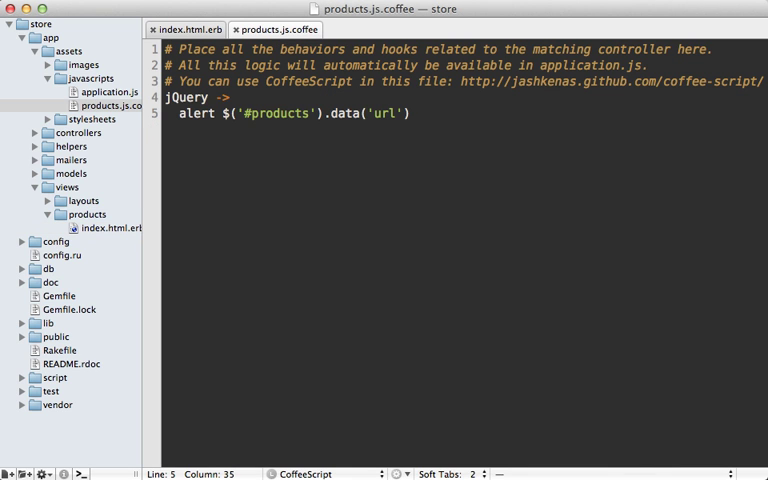
{"action": "type", "text": "produc"}
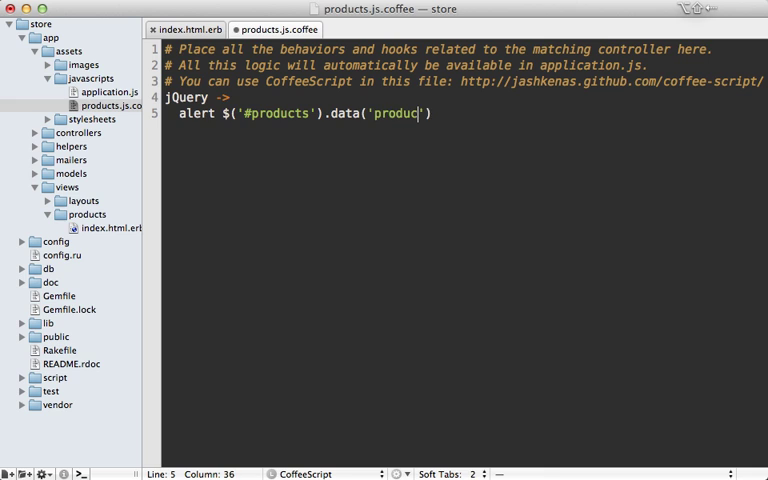
{"action": "type", "text": "ts"}
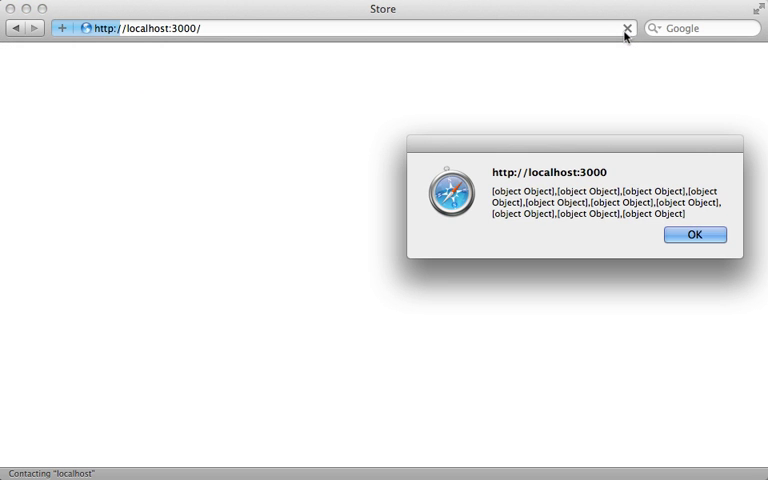
{"action": "mouse_move", "coordinate": [548, 228]}
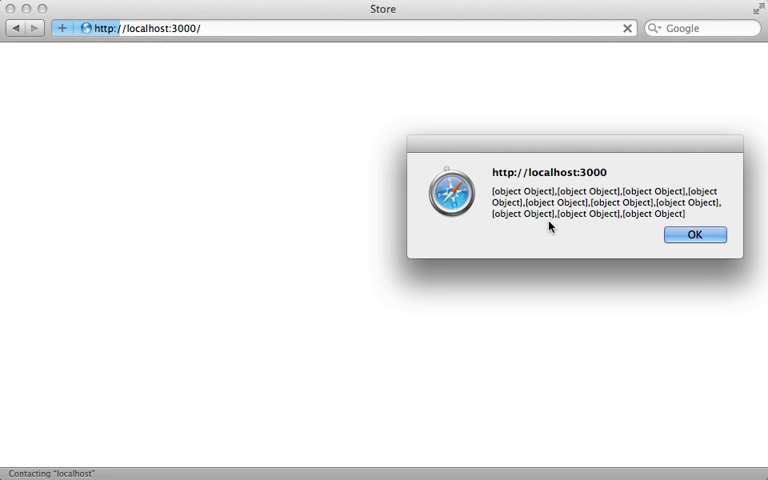
Dismiss the object list alert and read the gon README's Usage section on GitHub.
{"action": "left_click", "coordinate": [694, 234]}
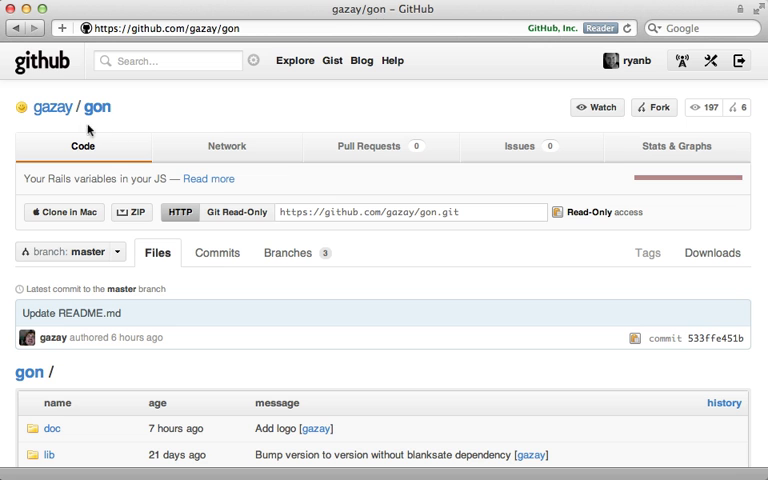
{"action": "mouse_move", "coordinate": [124, 122]}
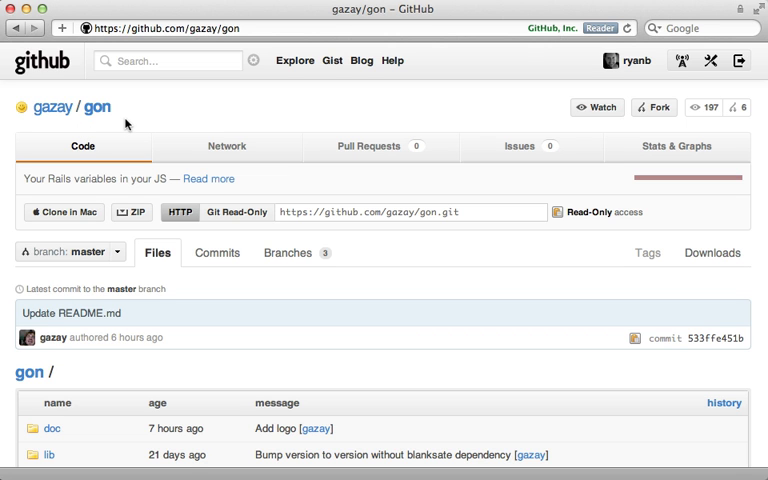
{"action": "scroll", "scroll_direction": "down", "scroll_amount": 3}
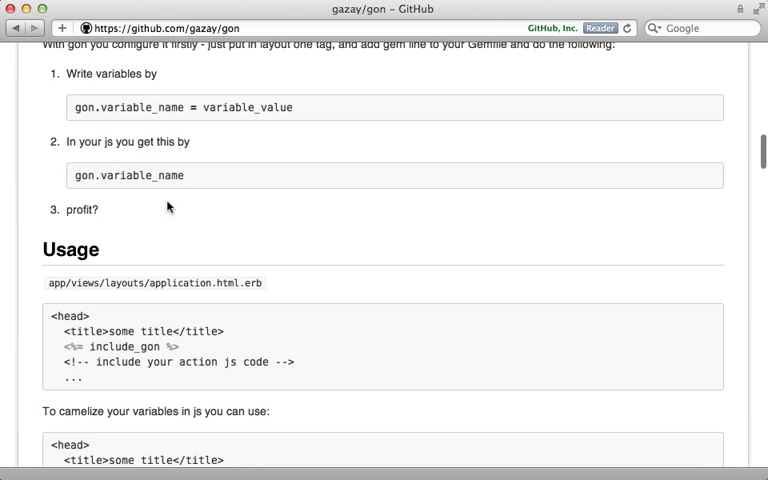
{"action": "double_click", "coordinate": [168, 108]}
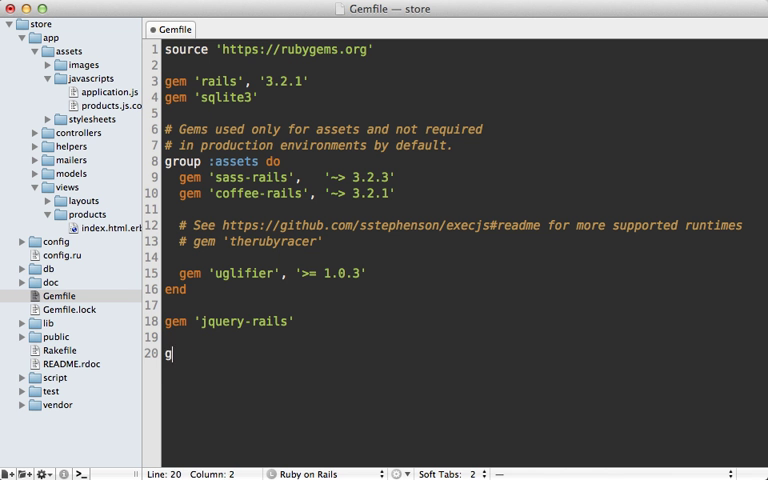
Add gem 'gon' to the Gemfile and set gon.products = Product.limit(10) in the controller, saved.
{"action": "type", "text": "em 'gon'"}
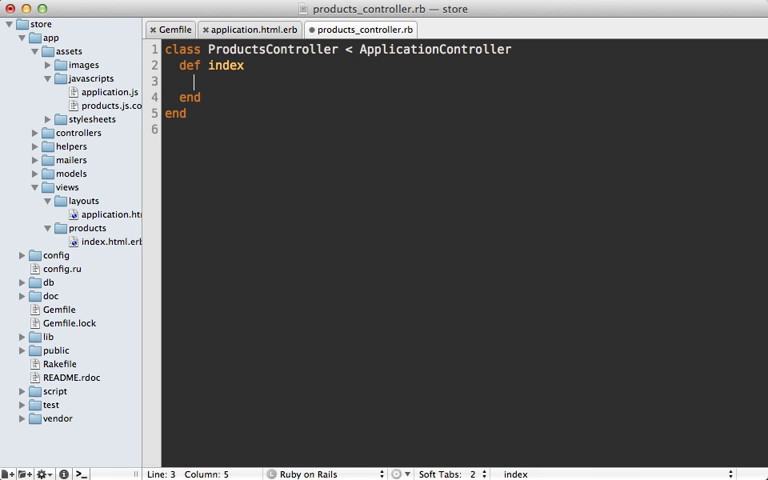
{"action": "type", "text": "gon.pro"}
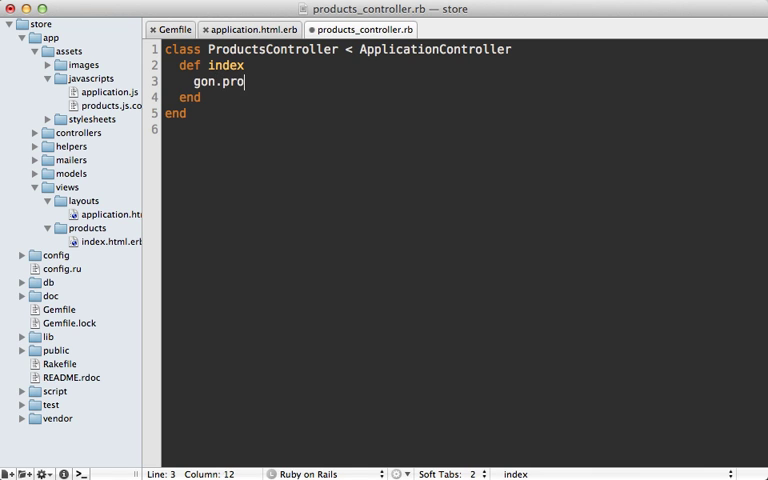
{"action": "type", "text": "ducts = Product."}
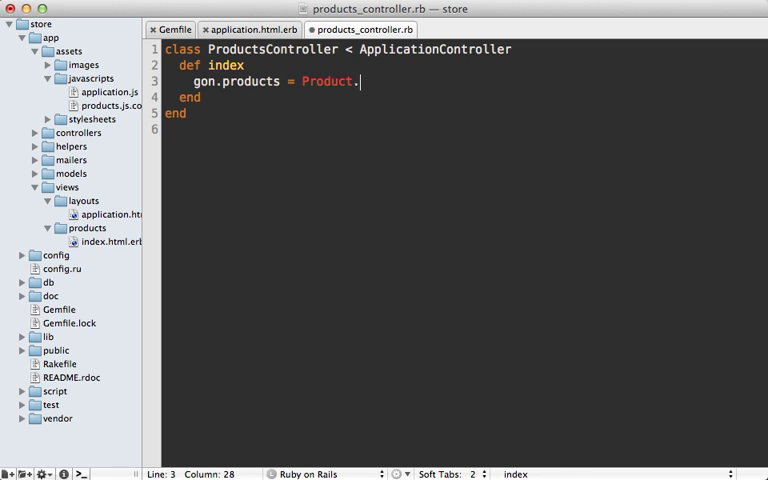
{"action": "type", "text": "limit(10)"}
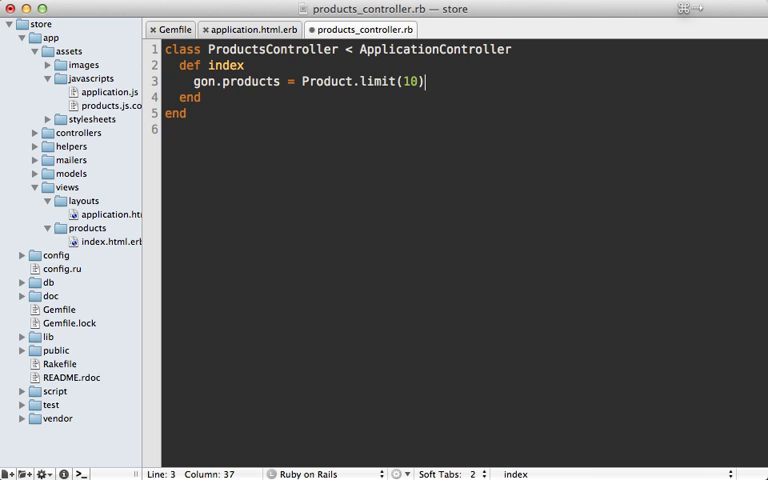
{"action": "key", "text": "cmd+s"}
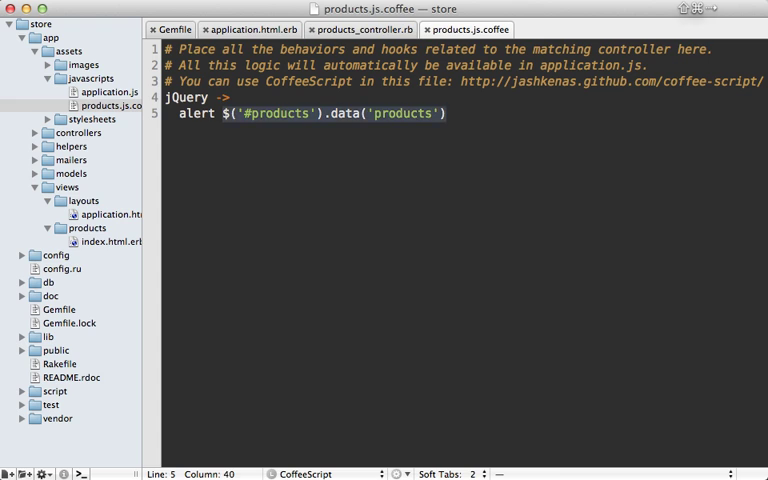
Make products.js.coffee alert gon.products.
{"action": "type", "text": "gon.produc"}
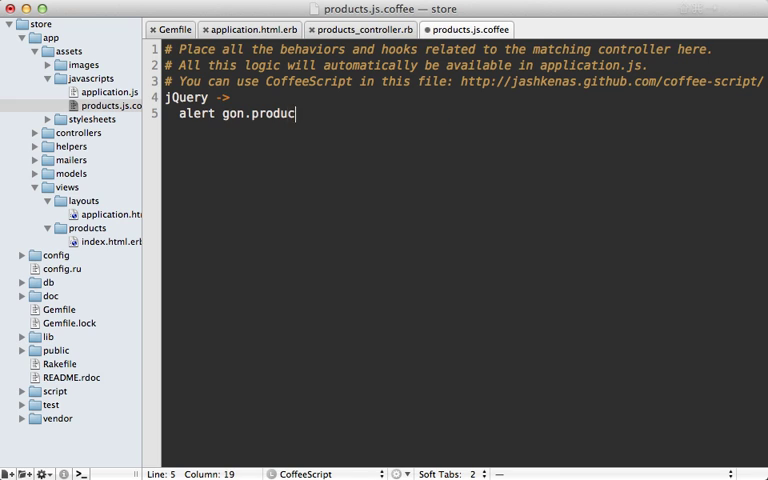
{"action": "type", "text": "ts"}
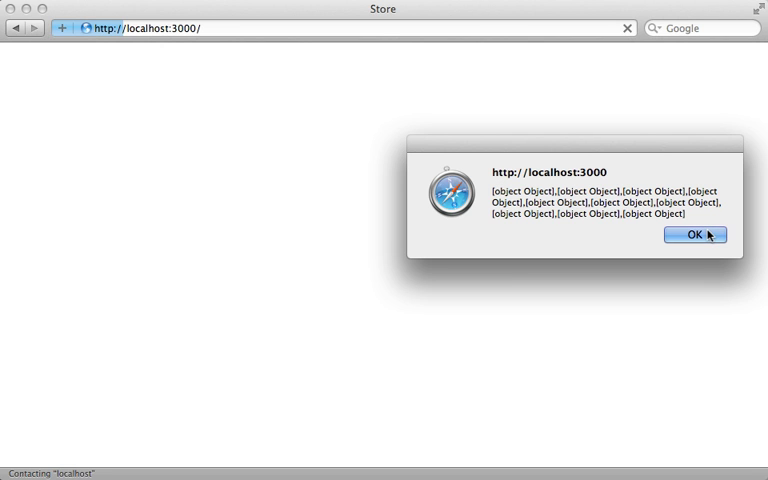
Dismiss the product objects alert and view the page source showing gon's embedded JSON.
{"action": "left_click", "coordinate": [690, 236]}
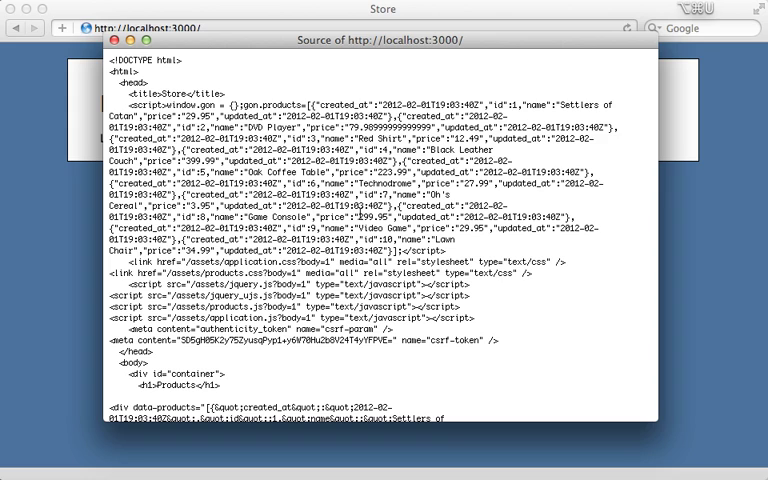
{"action": "double_click", "coordinate": [140, 104]}
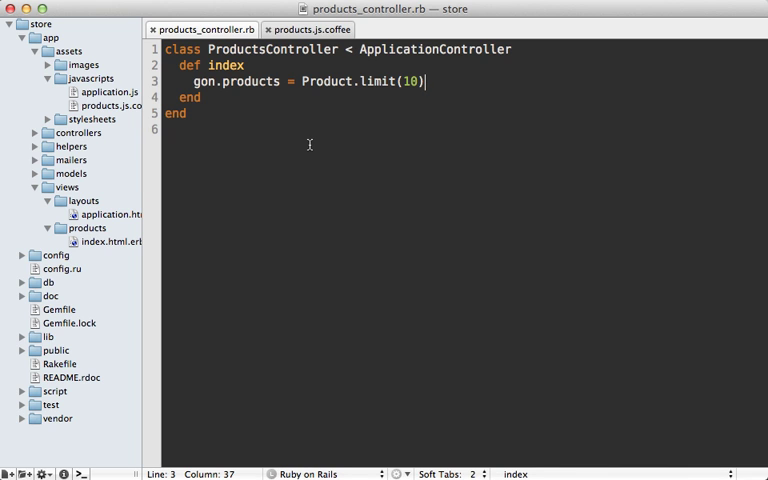
Create index.json.rabl in the products views folder with Product.limit(10) id, name and price.
{"action": "right_click", "coordinate": [88, 228]}
{"action": "type", "text": "index."}
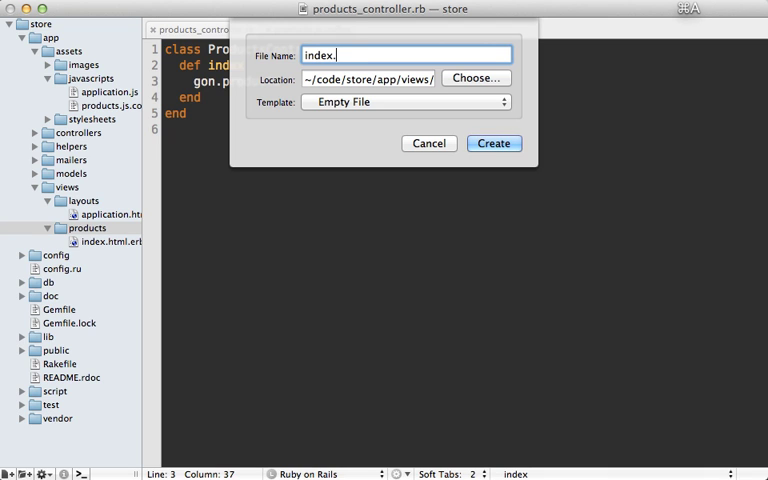
{"action": "type", "text": "json.rabl"}
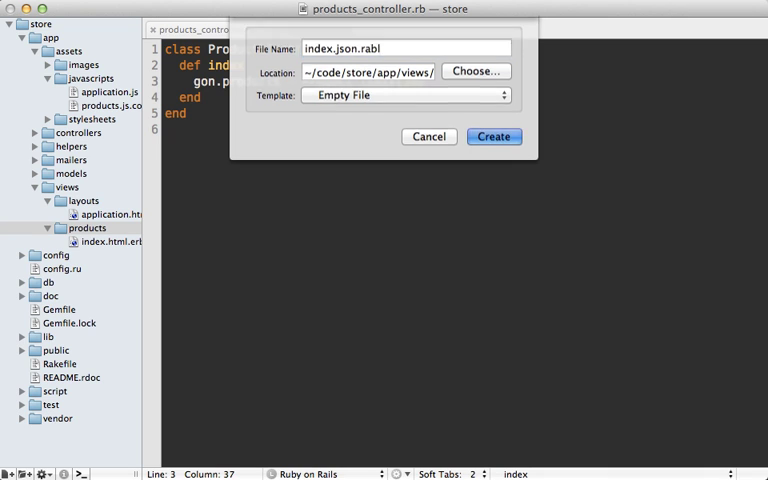
{"action": "left_click", "coordinate": [492, 136]}
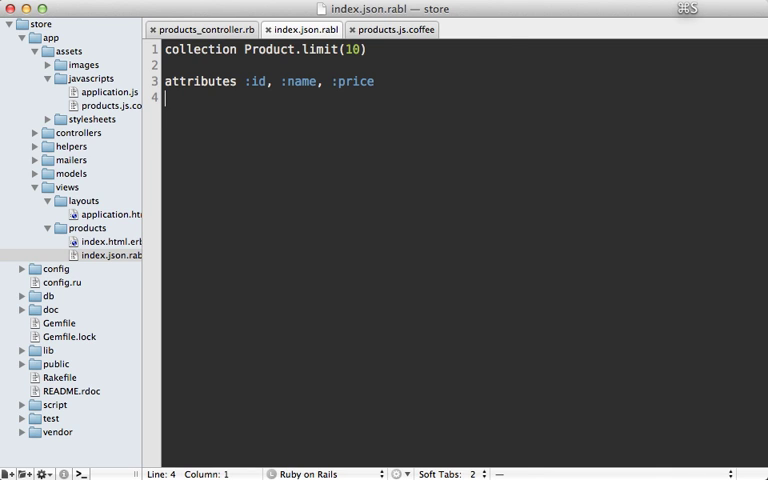
Set gon.rabl "app/views/products/index.json.rabl", as: "products" in the controller and save.
{"action": "left_click", "coordinate": [202, 28]}
{"action": "type", "text": "gon.rabl \""}
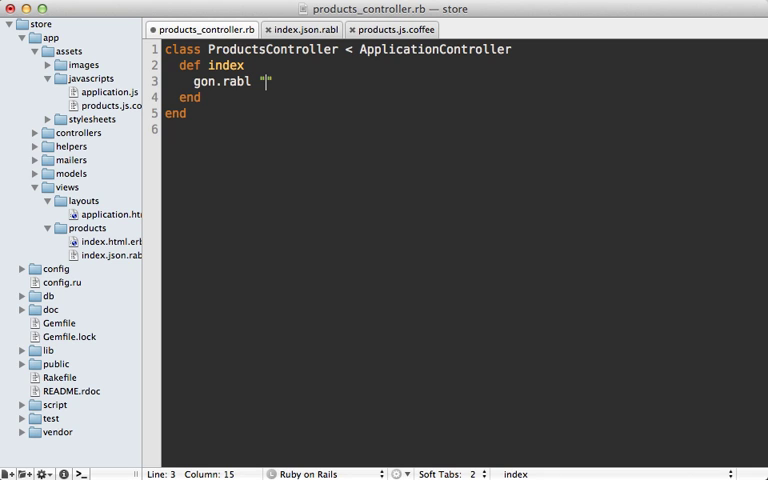
{"action": "type", "text": "app/"}
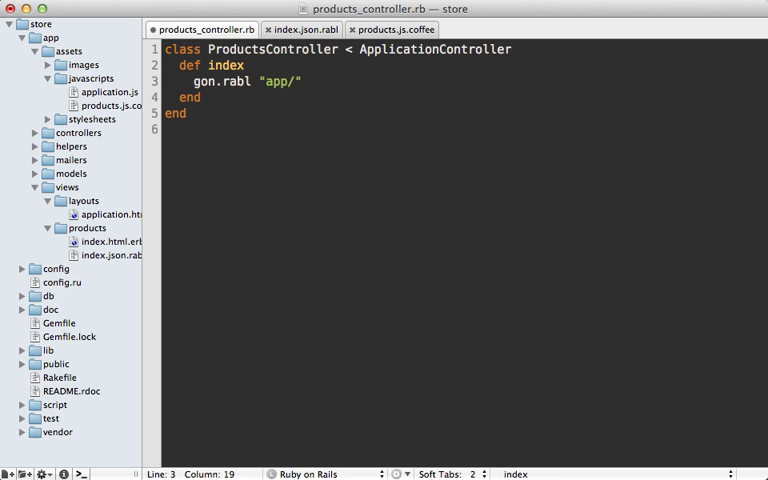
{"action": "type", "text": "views/"}
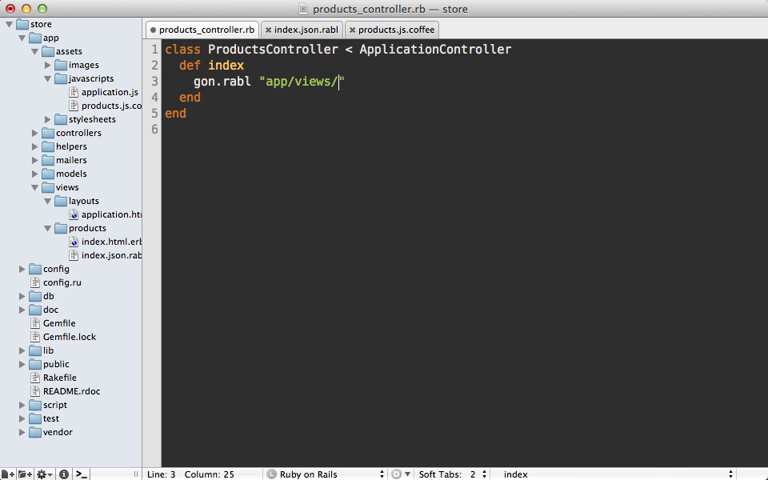
{"action": "type", "text": "products/"}
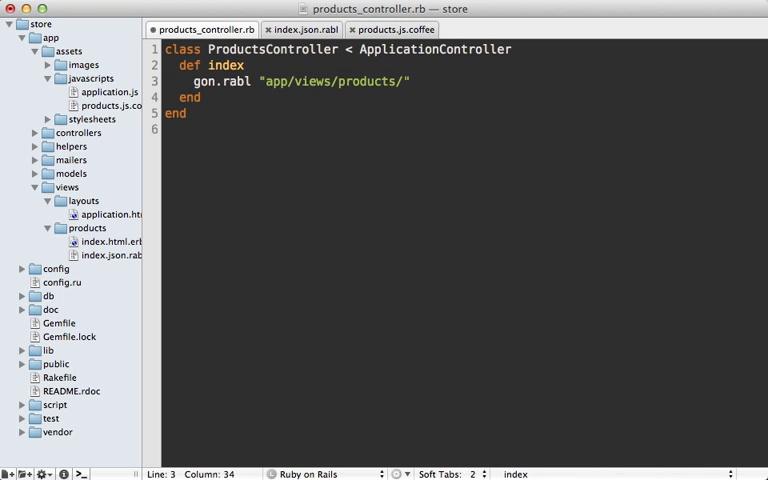
{"action": "type", "text": "index.json.rabl"}
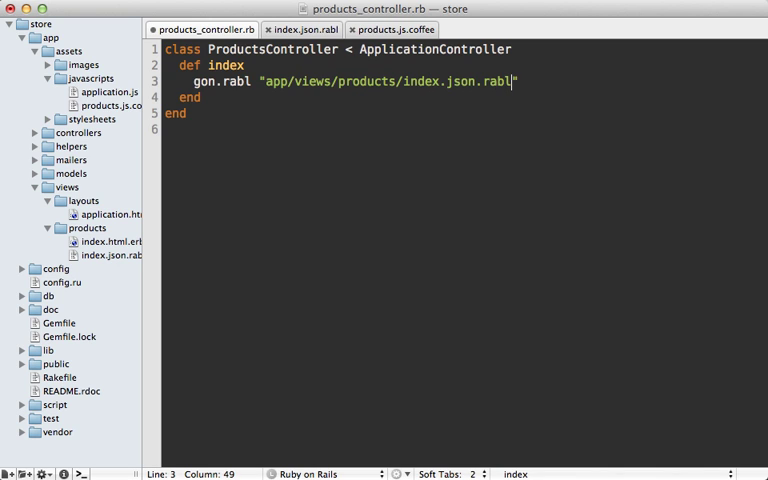
{"action": "type", "text": "\", as: \"p\""}
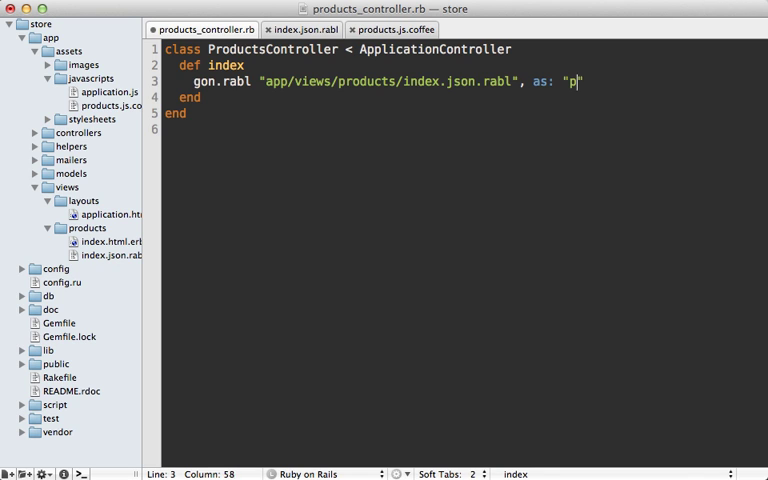
{"action": "type", "text": "roducts"}
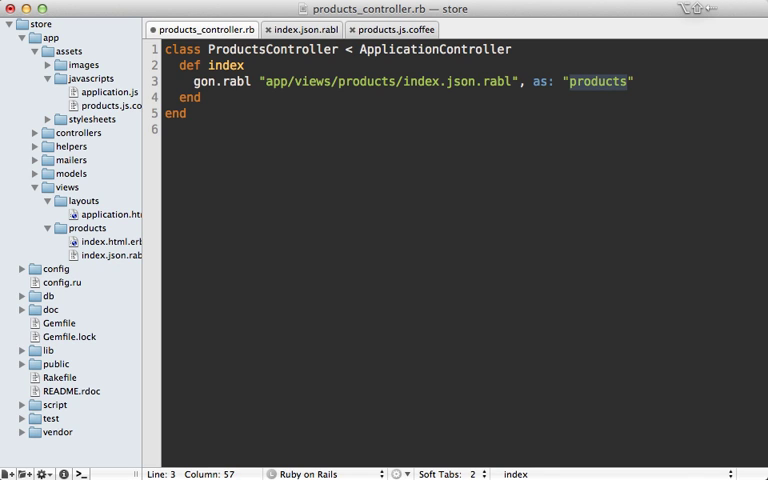
{"action": "key", "text": "cmd+s"}
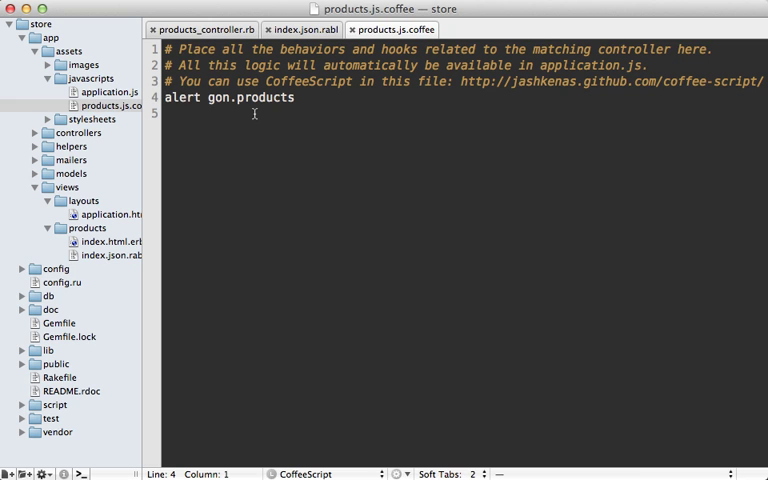
Guard the products alert so it reads 'alert gon.products if gon'.
{"action": "double_click", "coordinate": [216, 98]}
{"action": "type", "text": " if"}
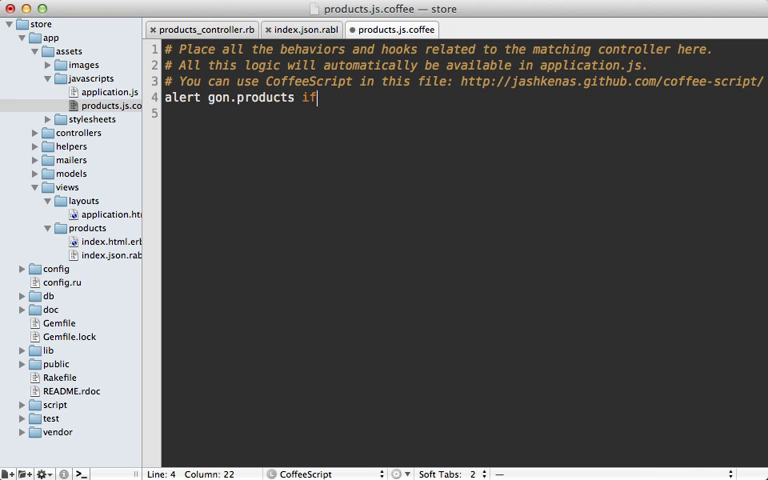
{"action": "type", "text": "gon"}
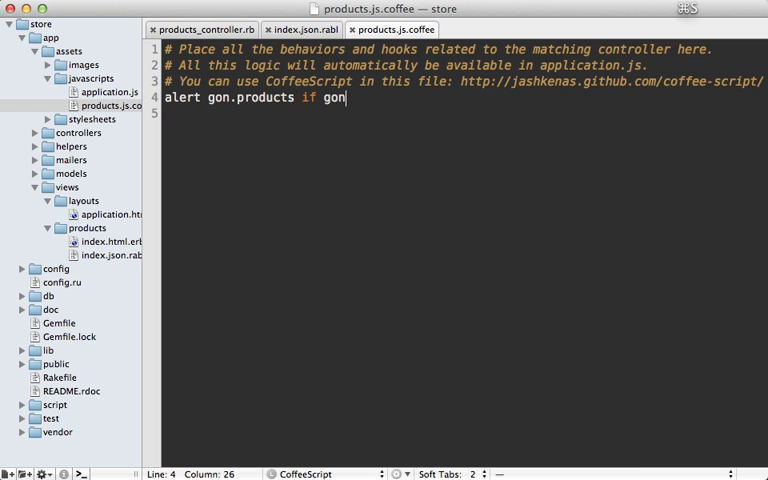
{"action": "double_click", "coordinate": [264, 96]}
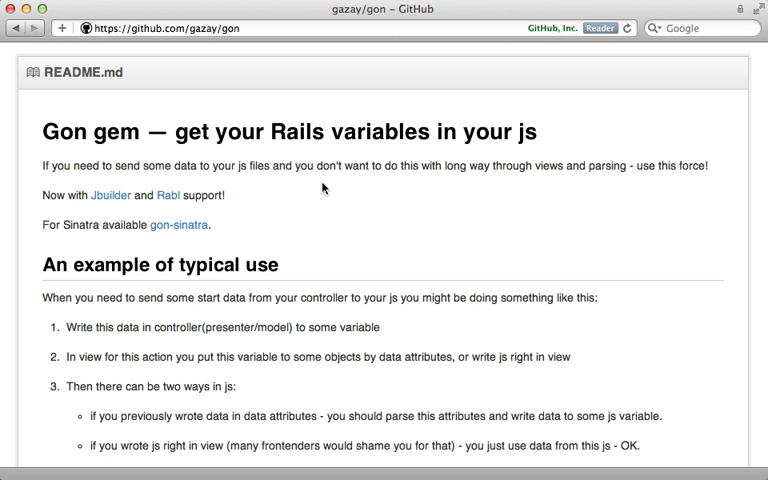
{"action": "scroll", "scroll_direction": "down", "scroll_amount": 3}
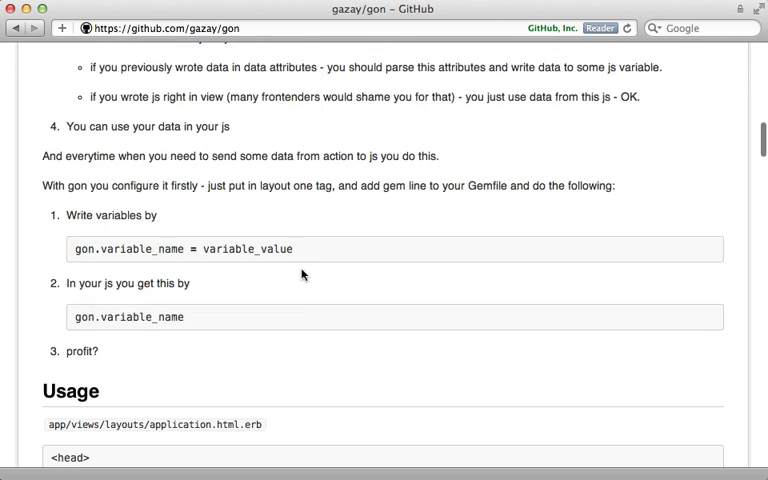
{"action": "scroll", "scroll_direction": "down", "scroll_amount": 3}
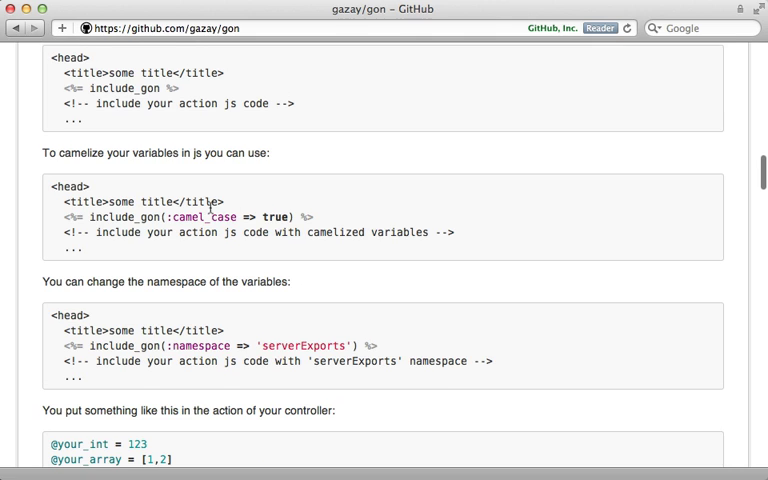
{"action": "double_click", "coordinate": [200, 216]}
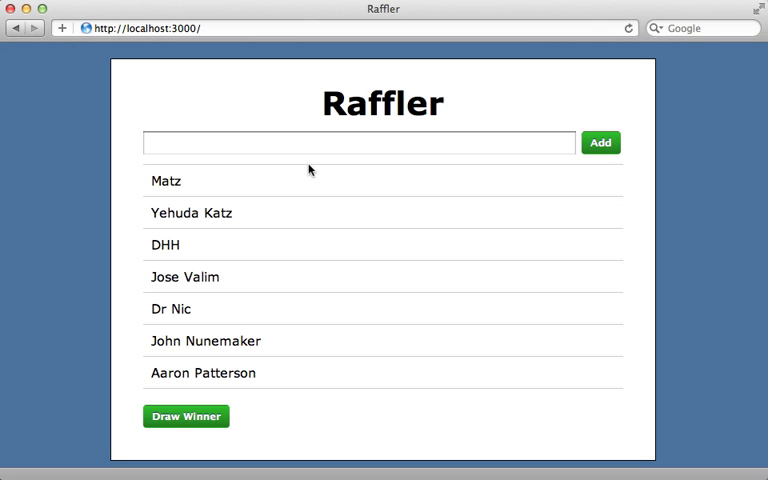
Add Ryan as a Raffler entrant and draw raffle winners three times in a row.
{"action": "left_click", "coordinate": [600, 142]}
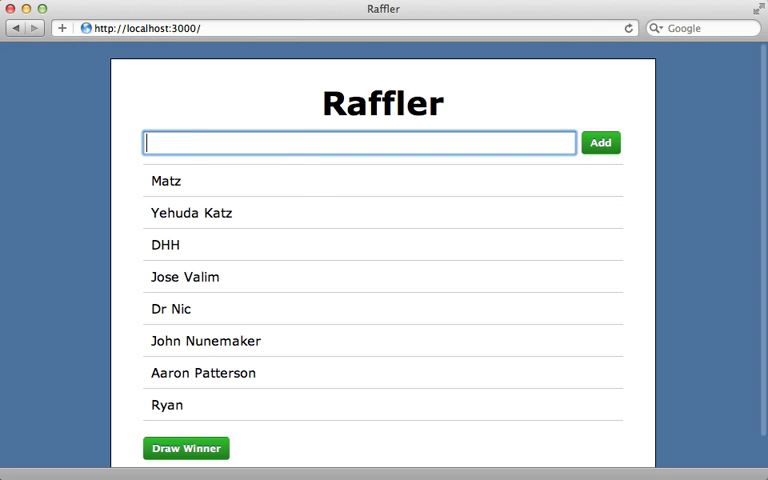
{"action": "left_click", "coordinate": [184, 448]}
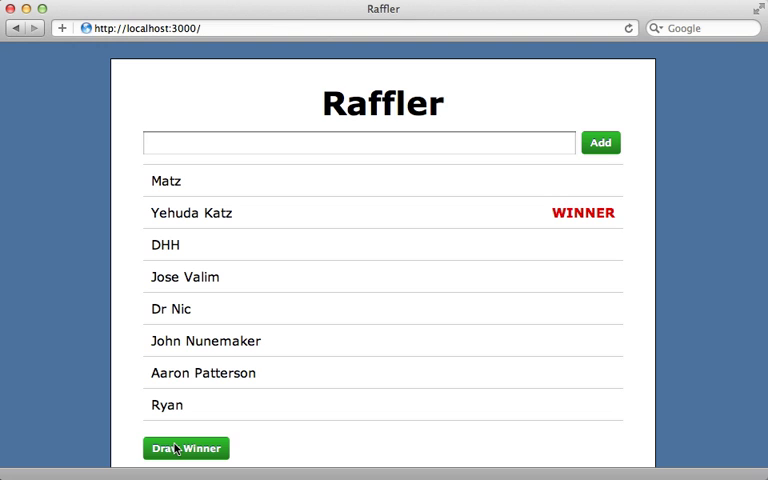
{"action": "left_click", "coordinate": [184, 448]}
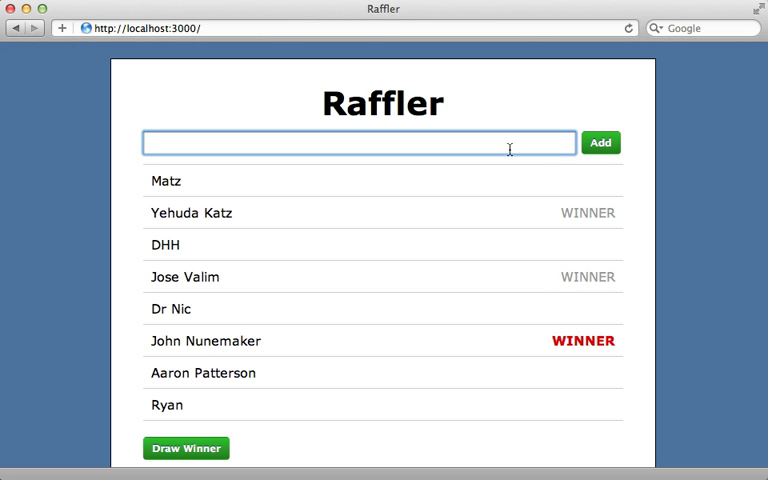
{"action": "left_click", "coordinate": [600, 142]}
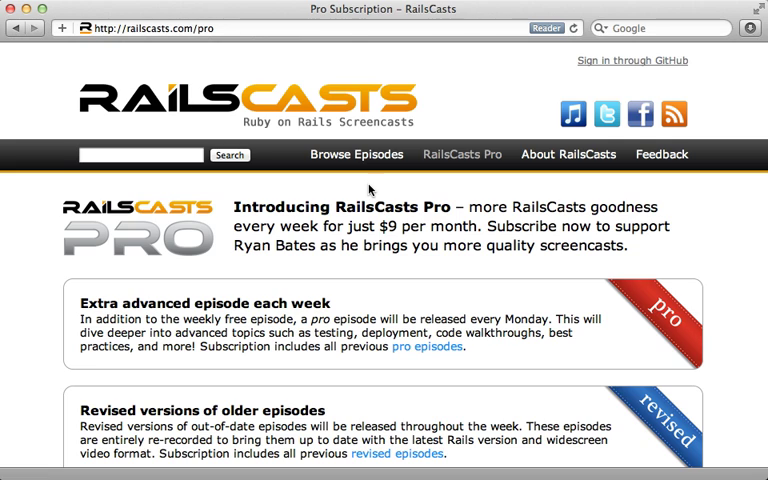
{"action": "mouse_move", "coordinate": [254, 64]}
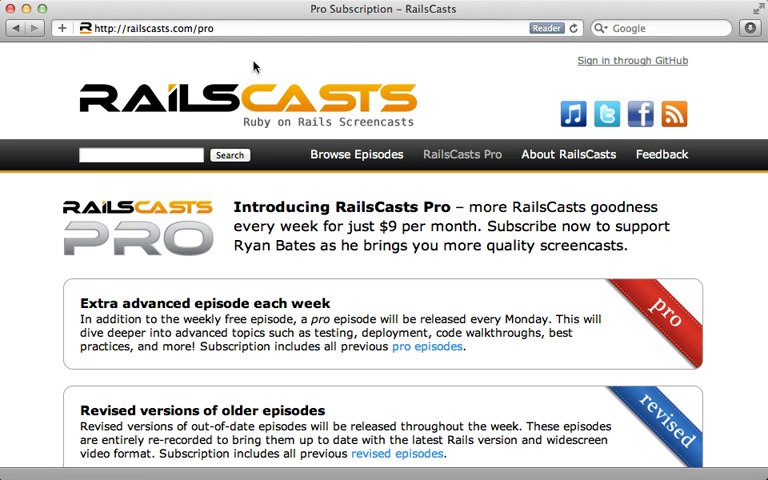